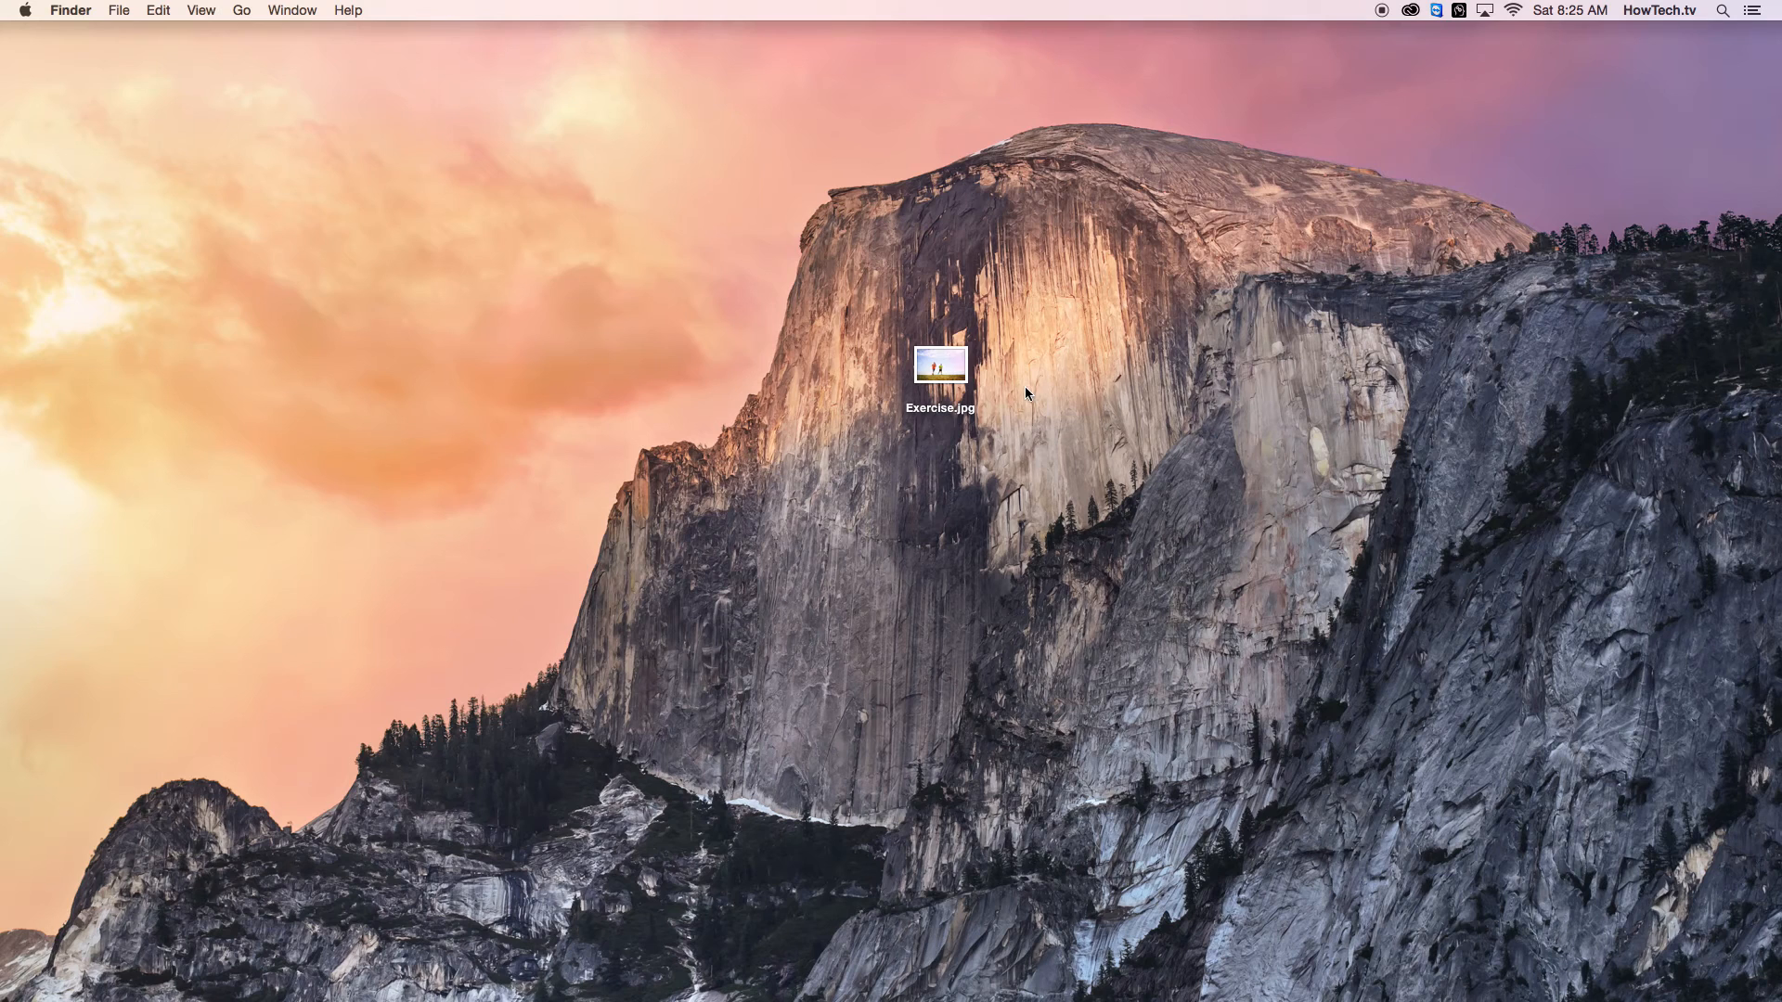
- Bring up the context menu for Exercise.jpg on the desktop to reach its Open With list
right_click(939, 366)
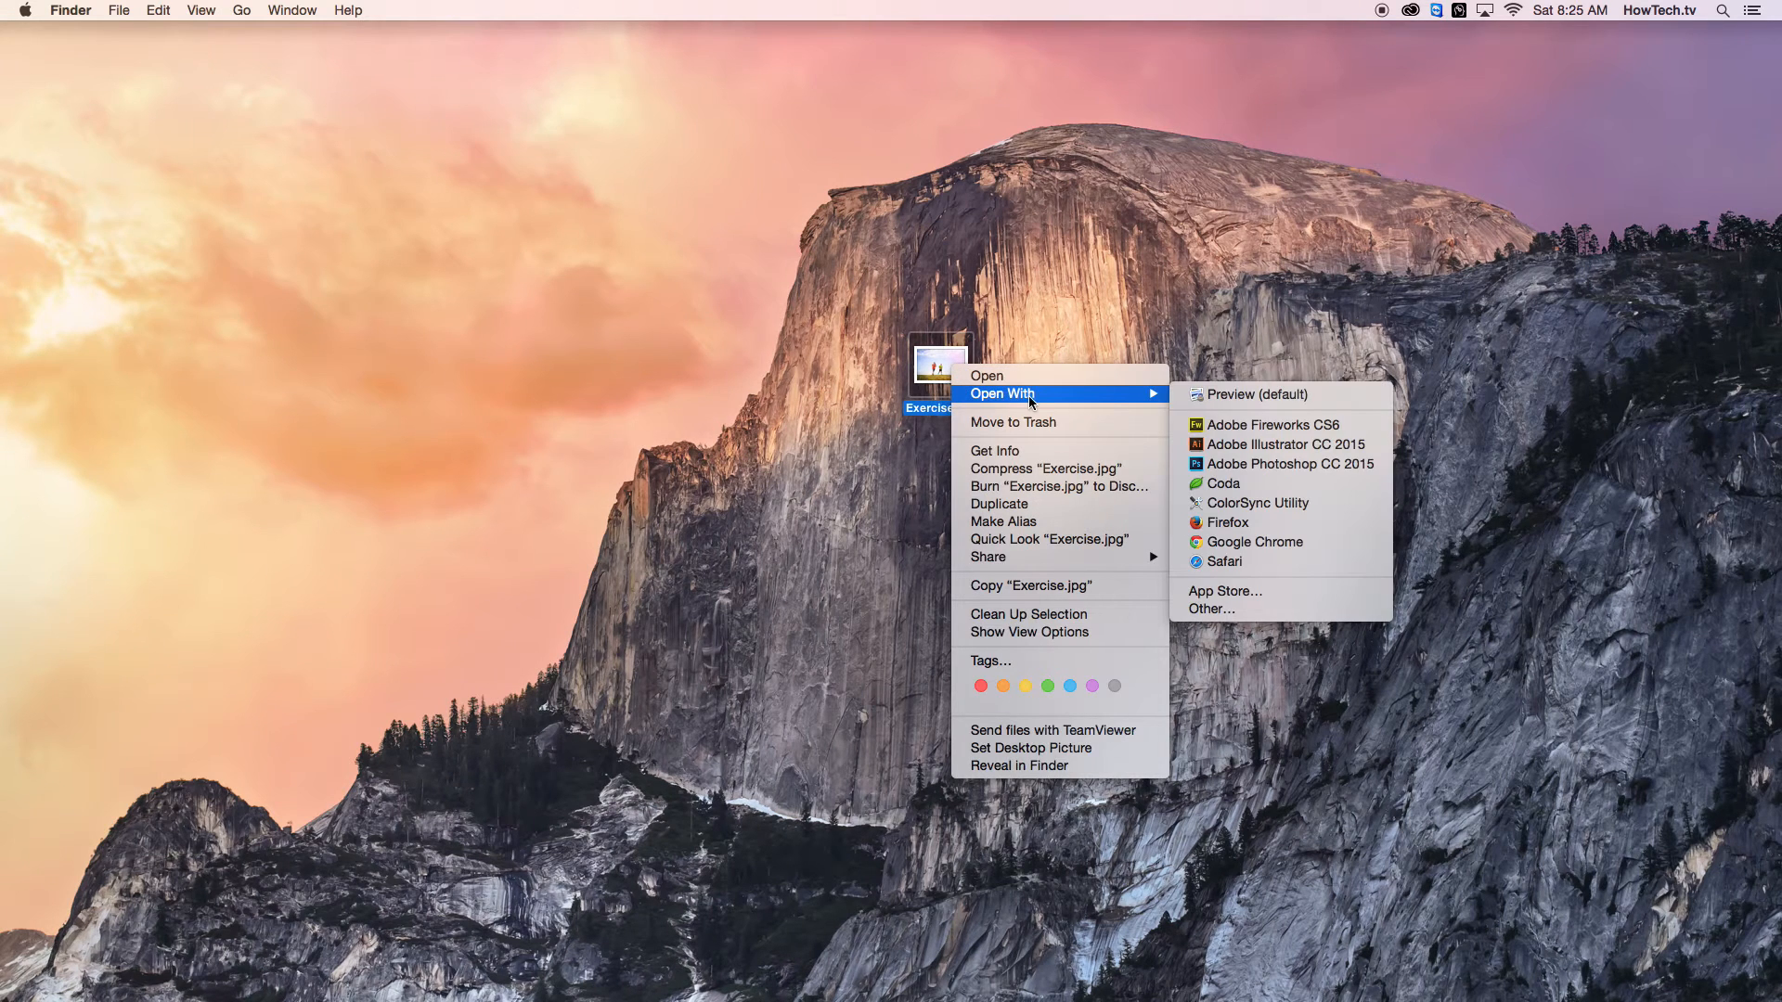
mouse_move(1285, 464)
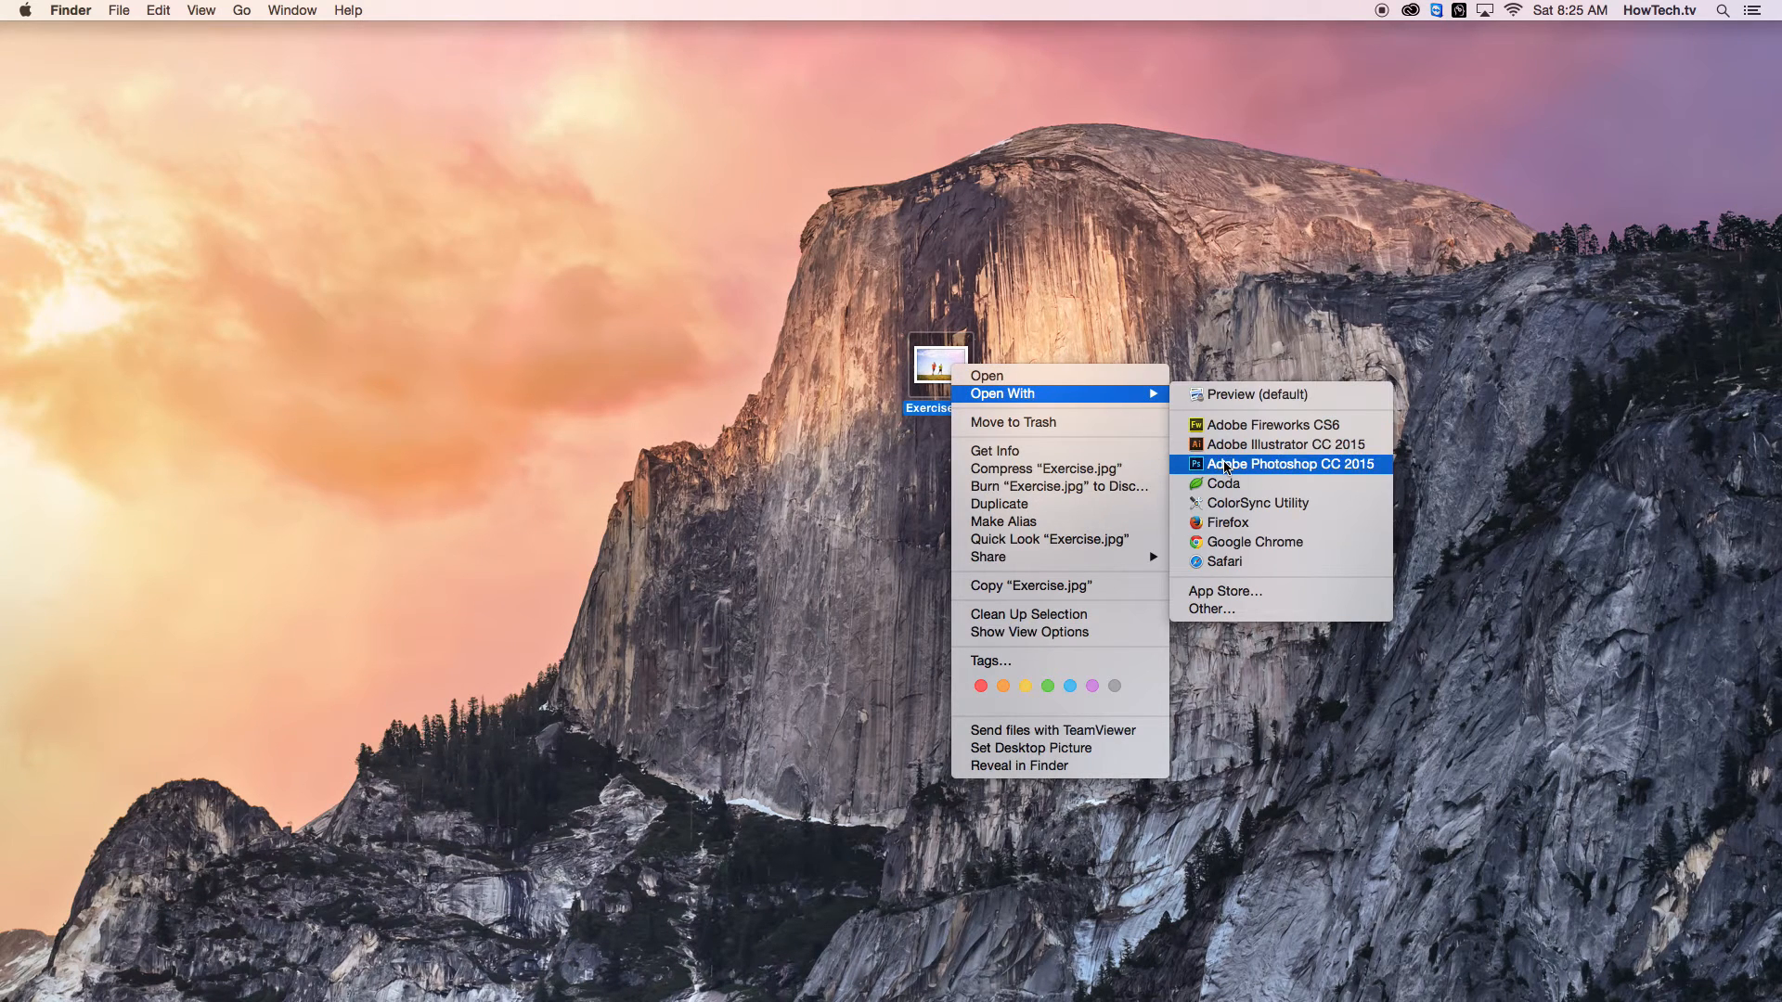
- Open Exercise.jpg in Photoshop CC 2015, use the Essentials workspace and show the new adjustment layer choices
left_click(1284, 464)
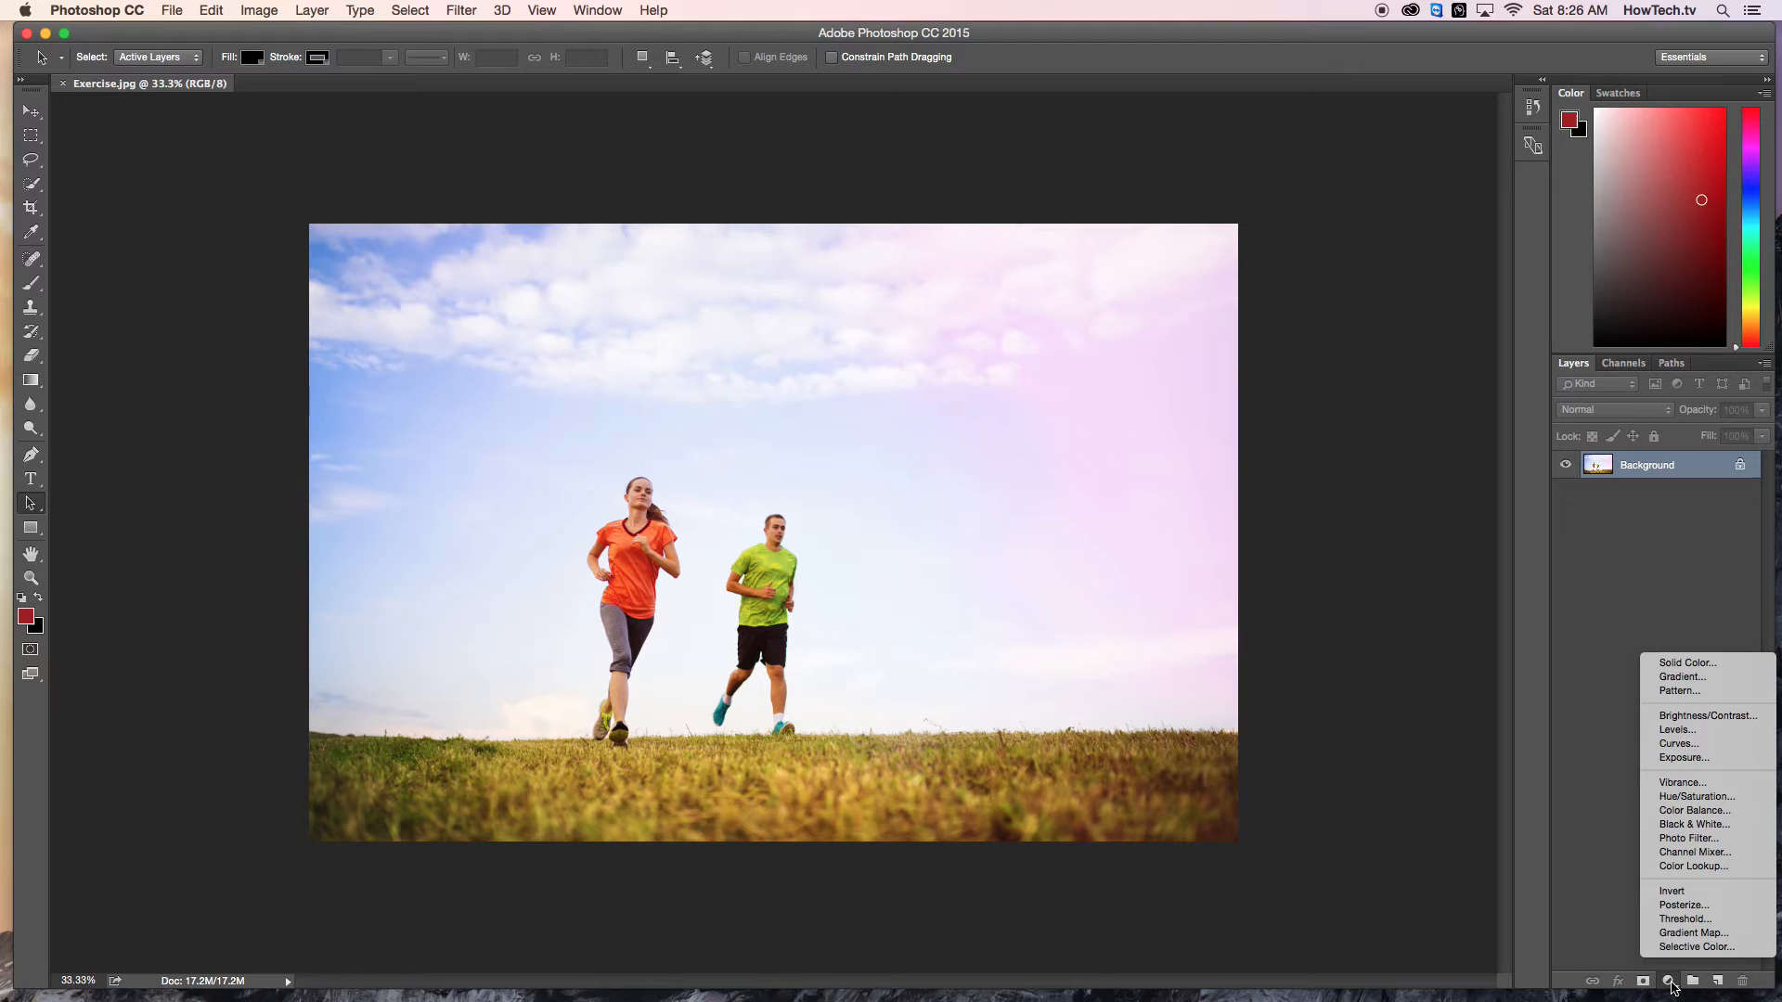
left_click(597, 11)
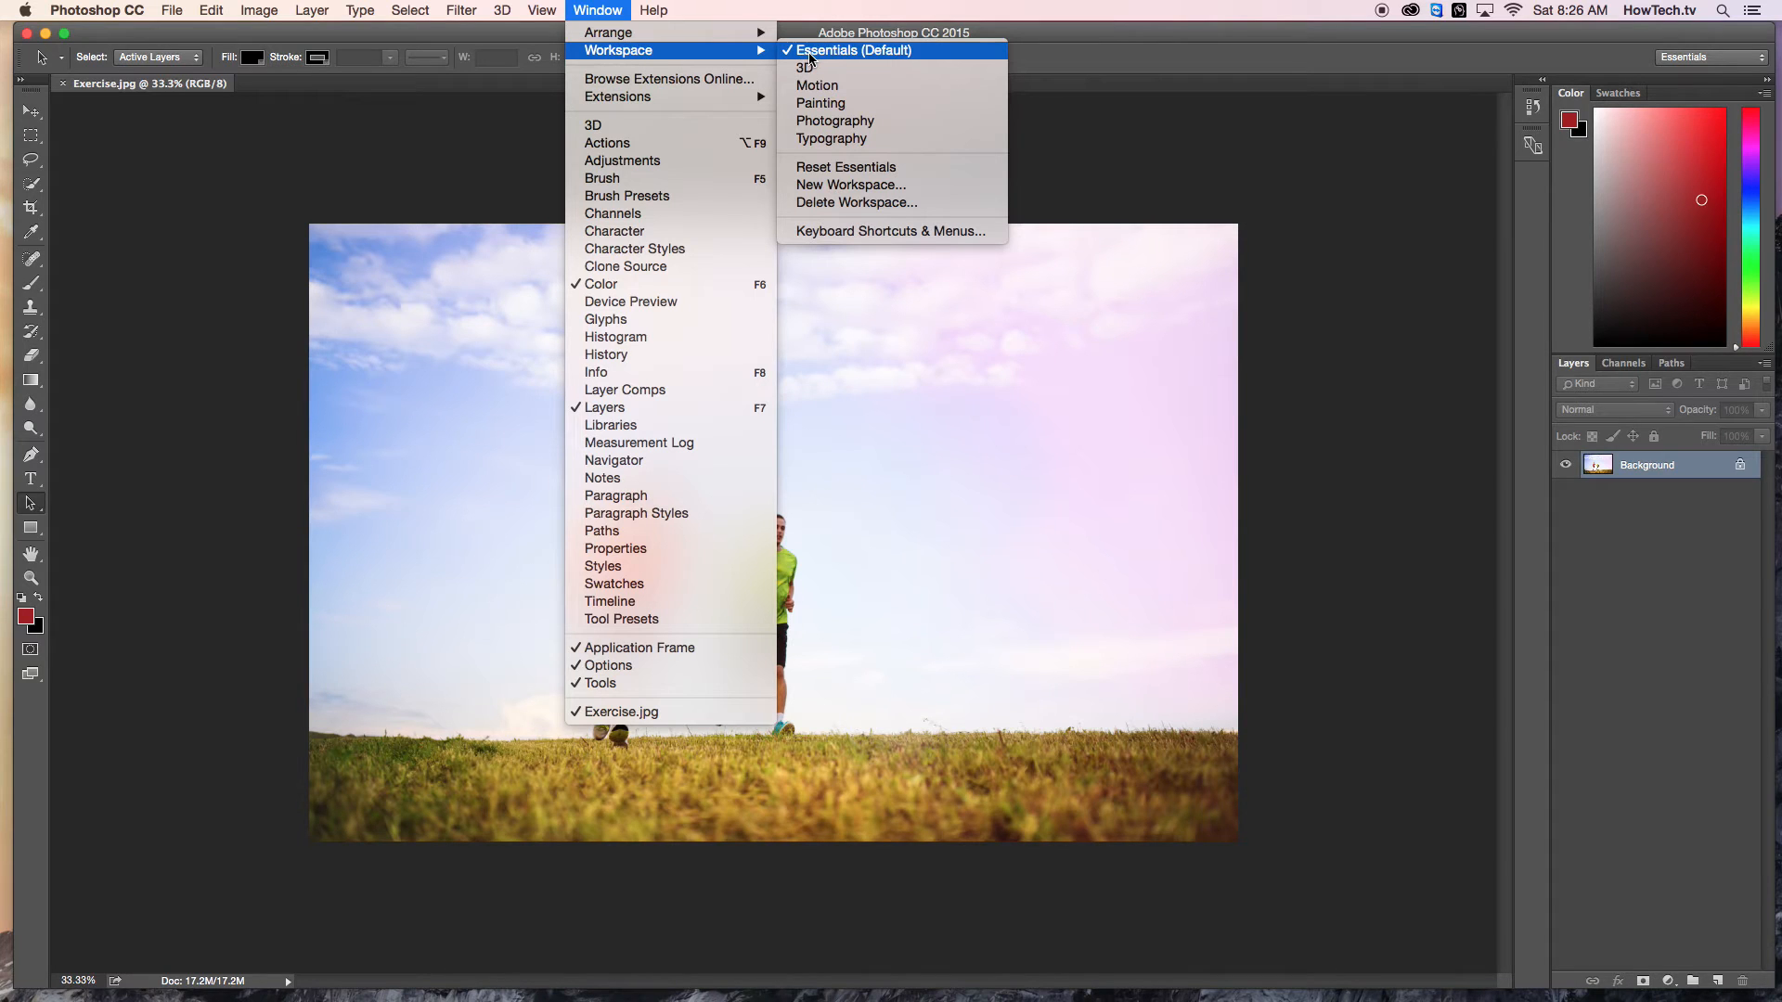
left_click(854, 50)
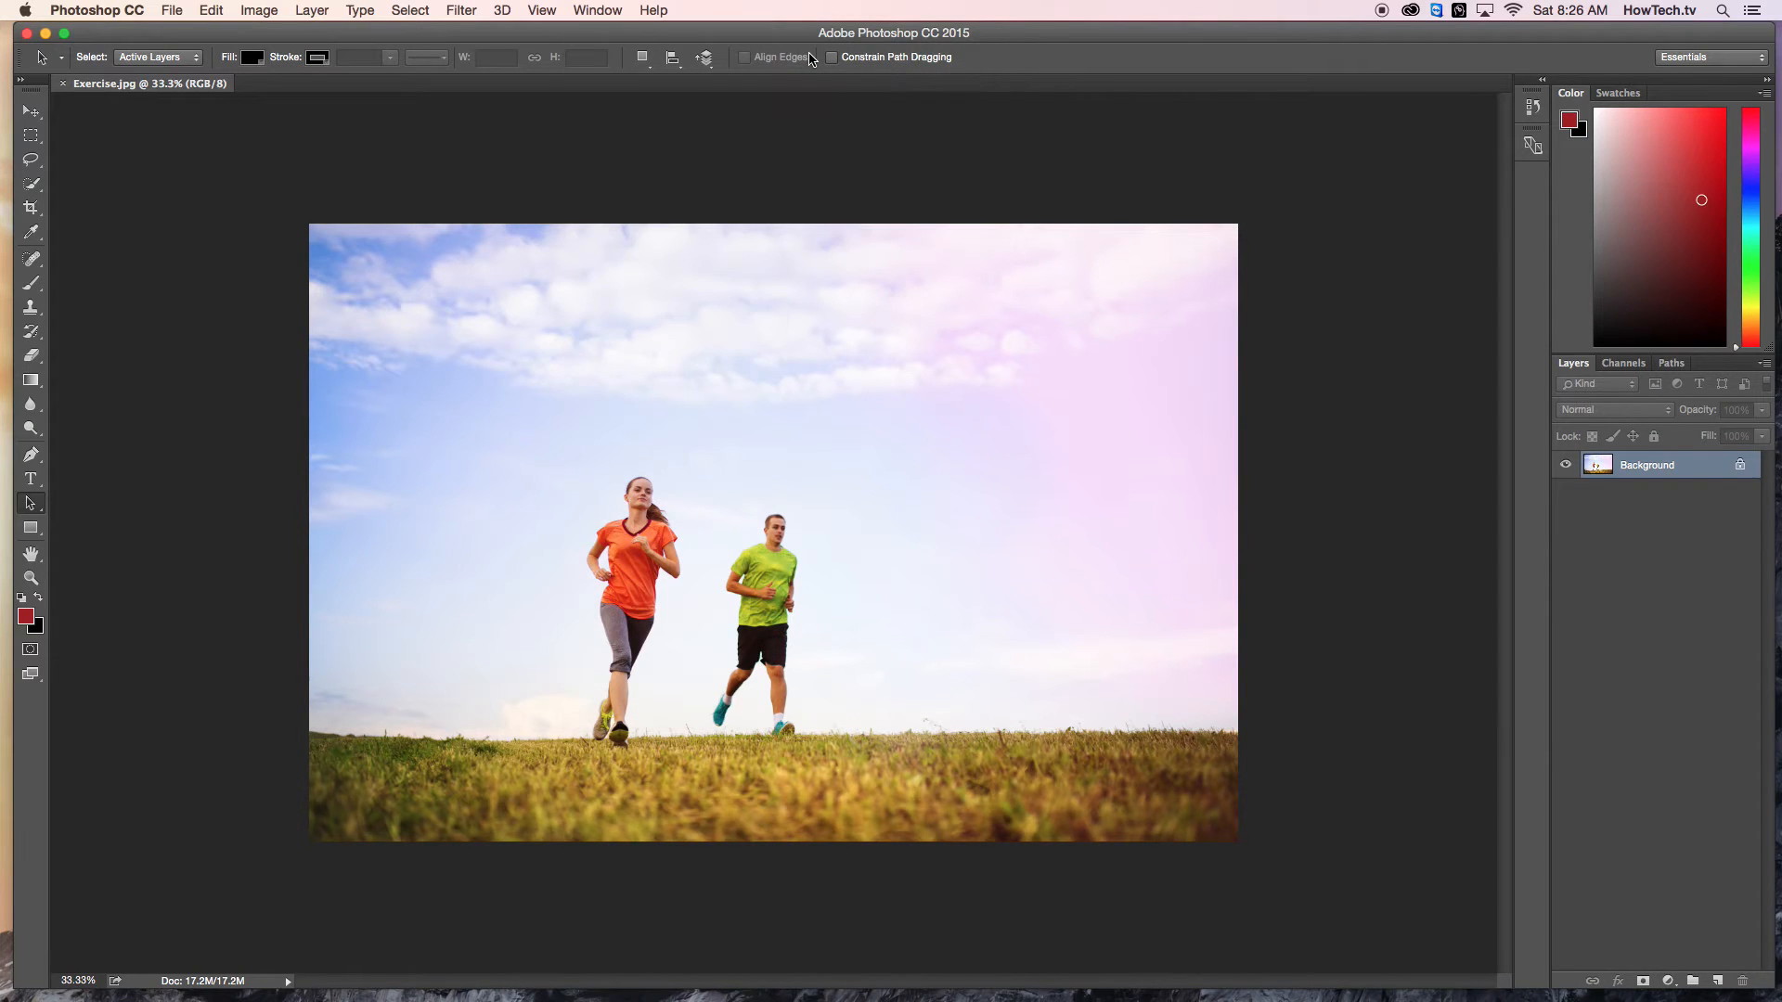
left_click(1668, 980)
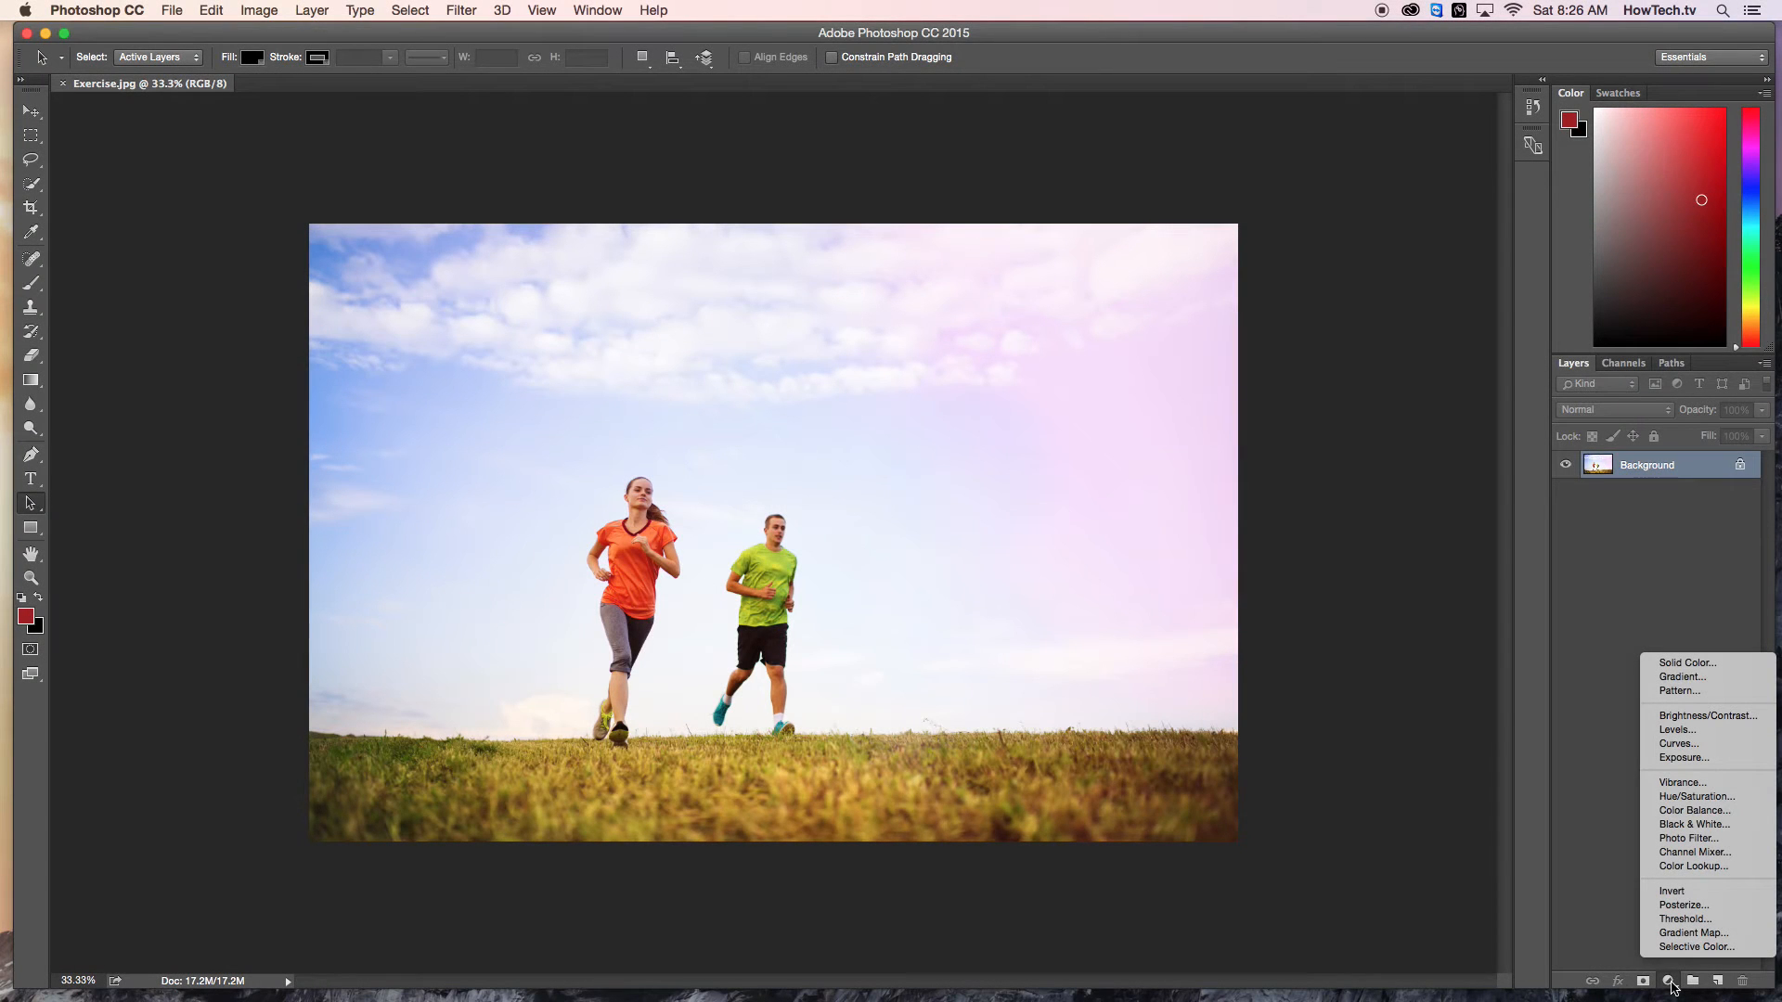
mouse_move(1682, 782)
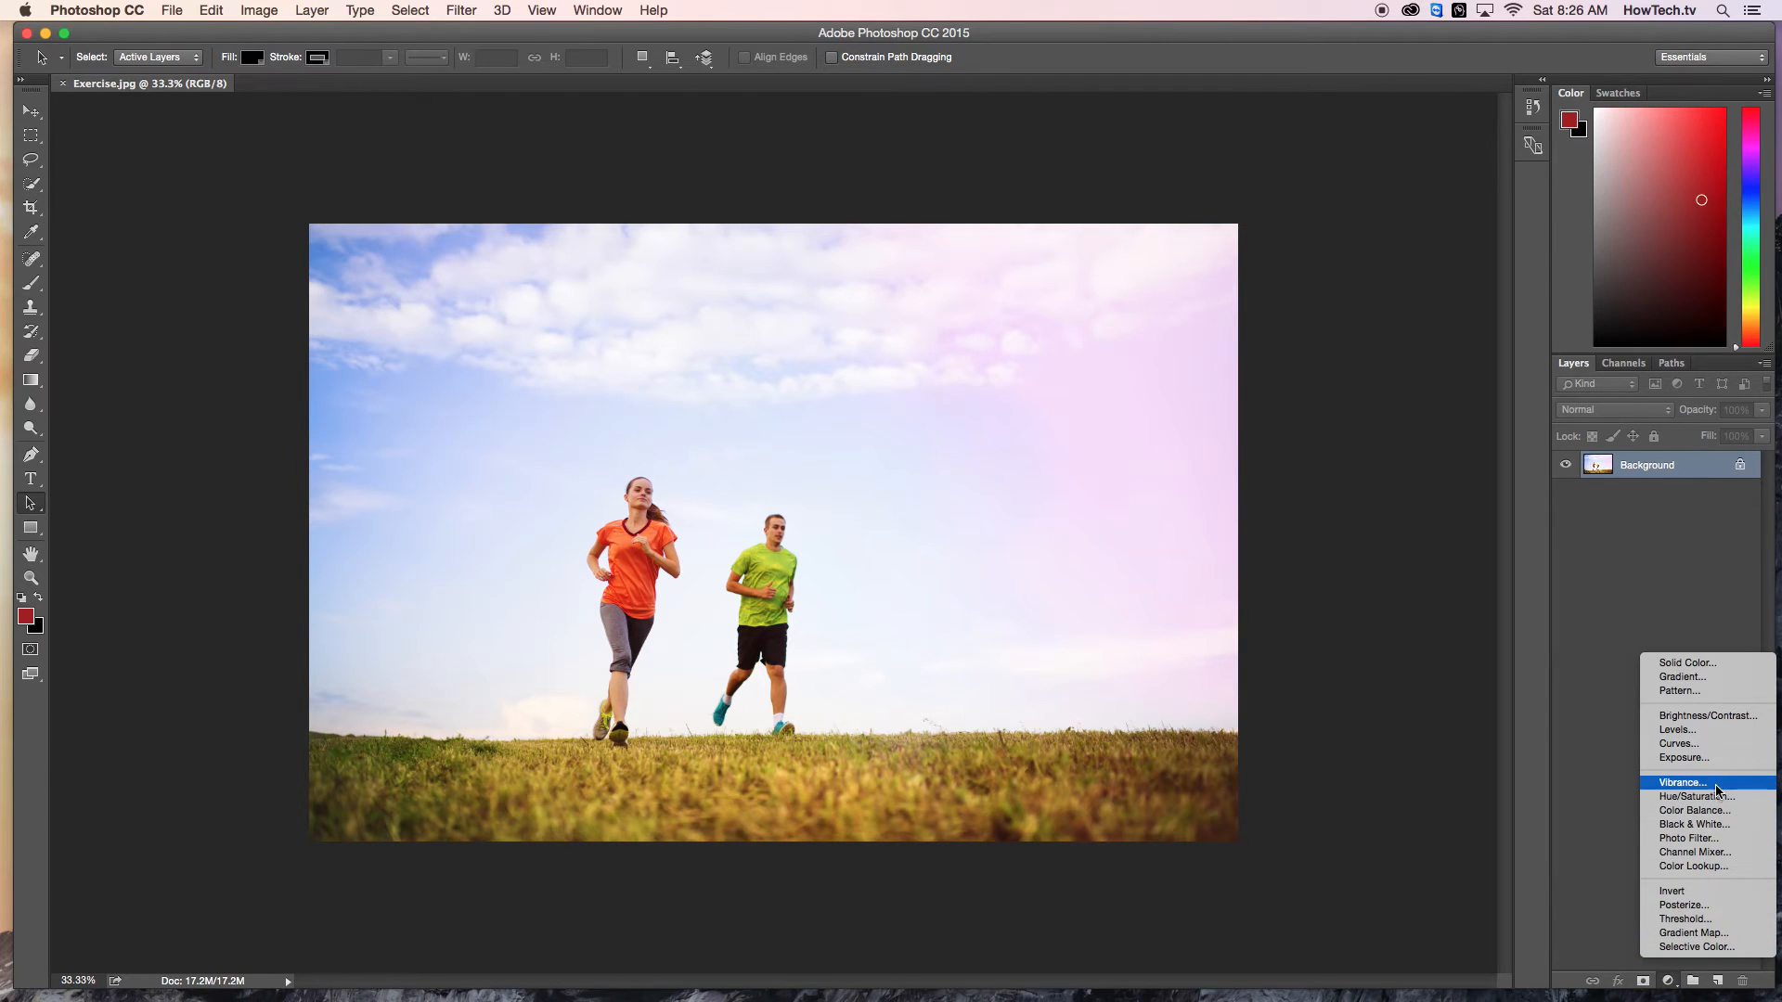
- Add a Vibrance adjustment layer above Background and raise Vibrance to +92
left_click(1684, 782)
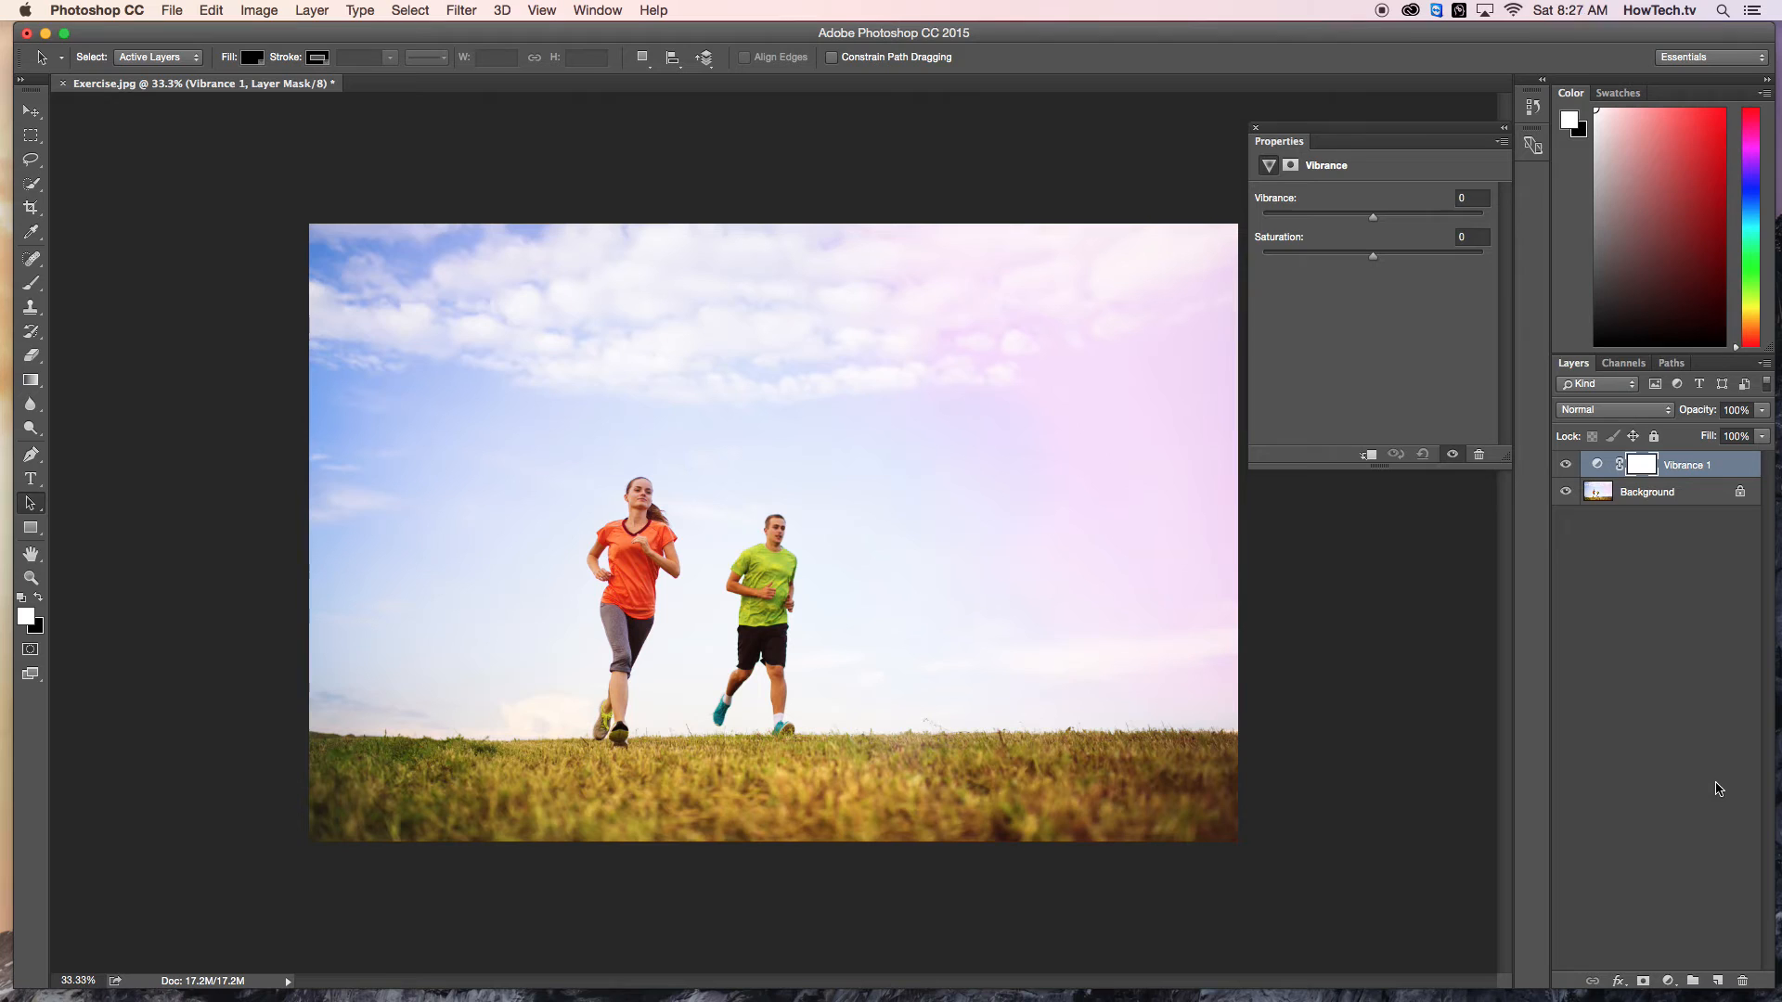
left_click(1466, 236)
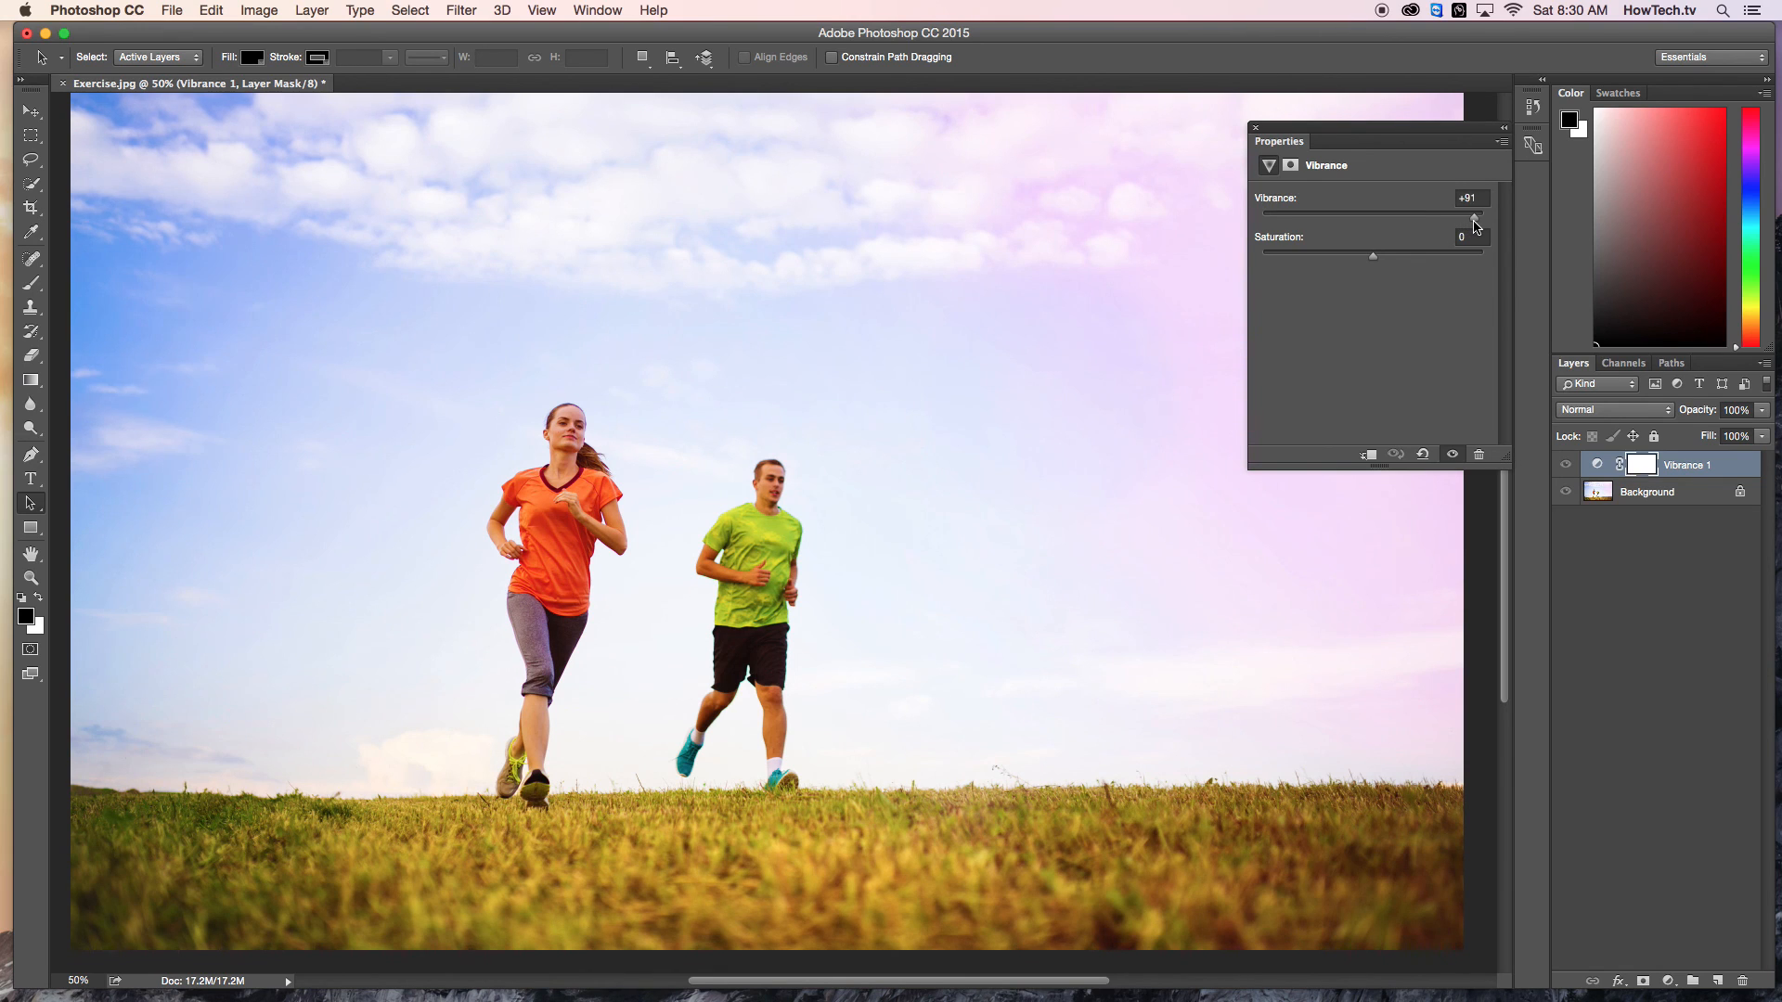
left_click(1476, 217)
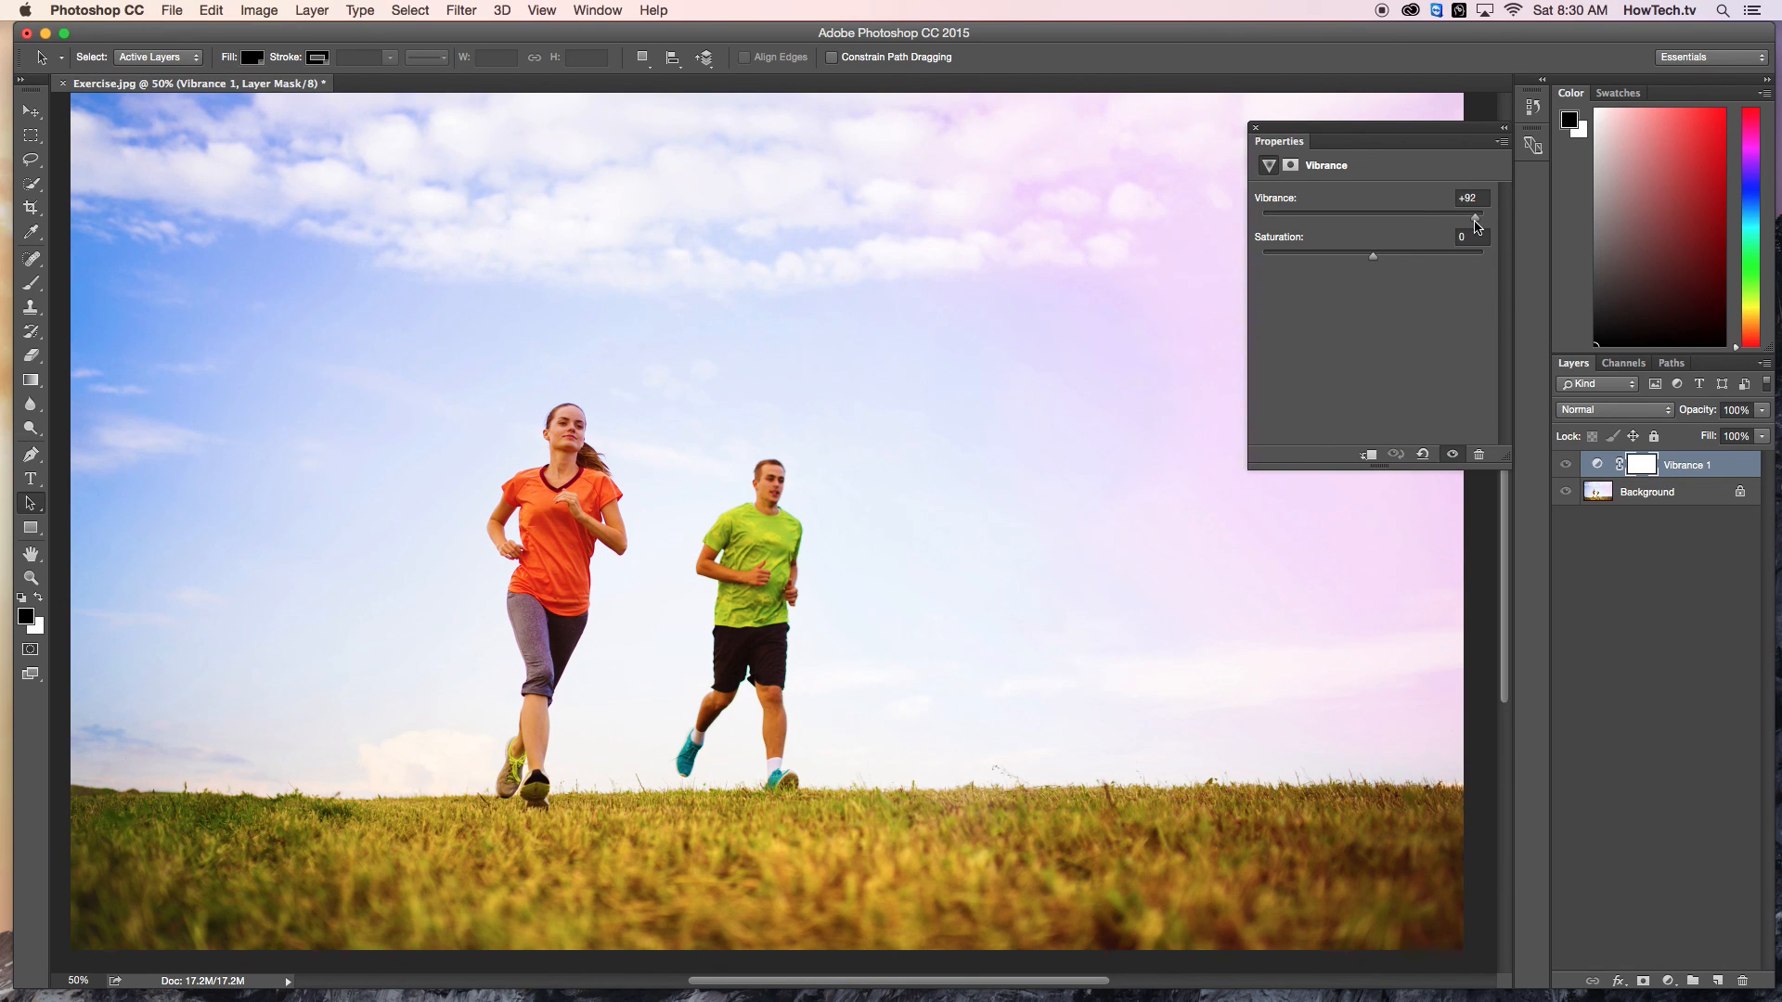